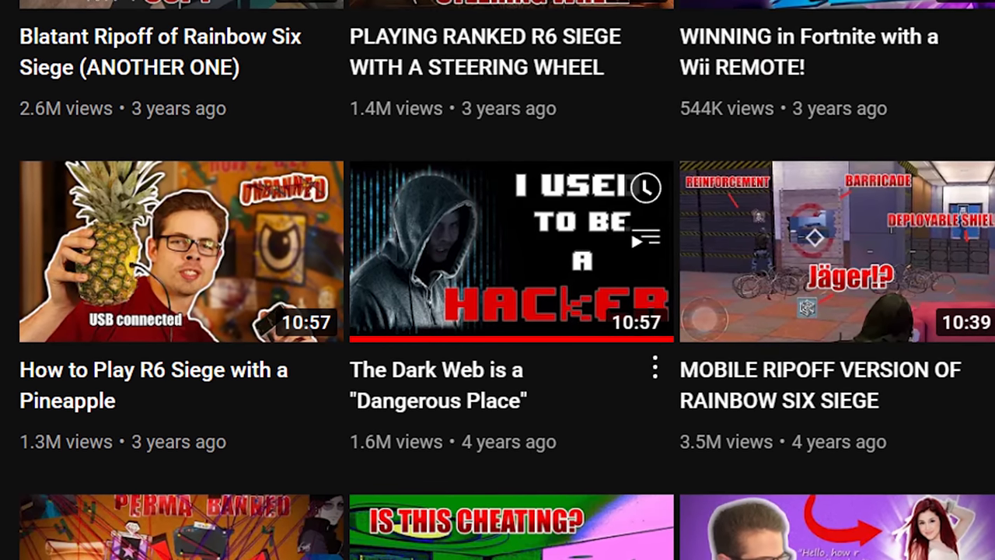
Step: Play 'The Dark Web is a "Dangerous Place"' from the Videos grid through to its title card
click(510, 250)
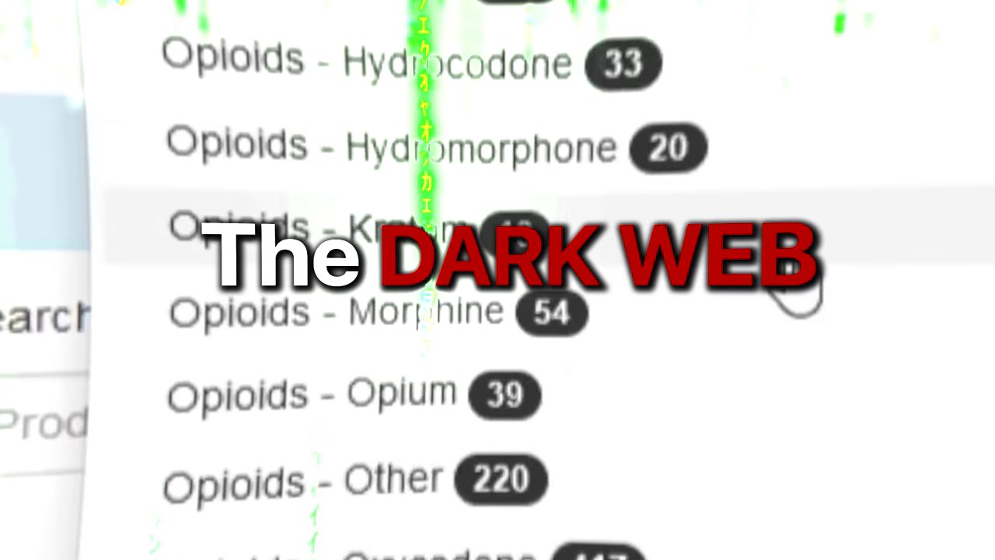